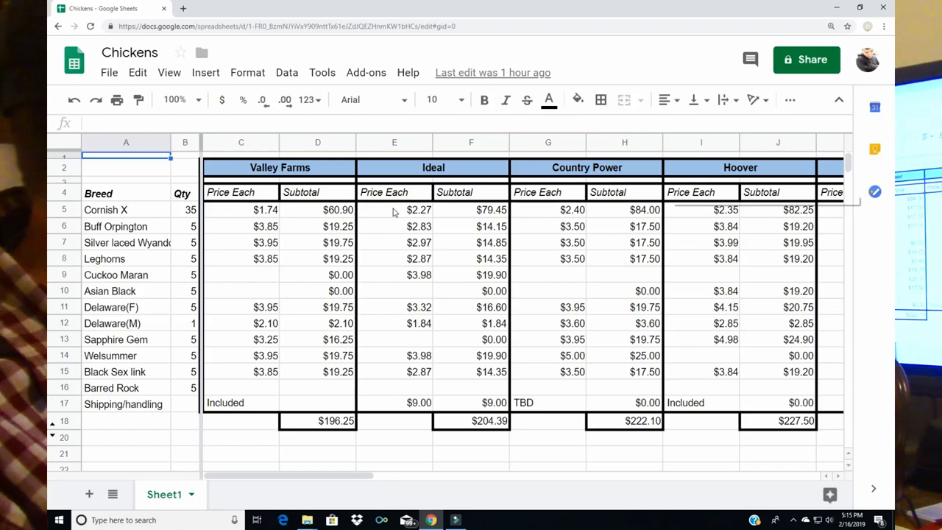
{"action": "mouse_move", "coordinate": [257, 407]}
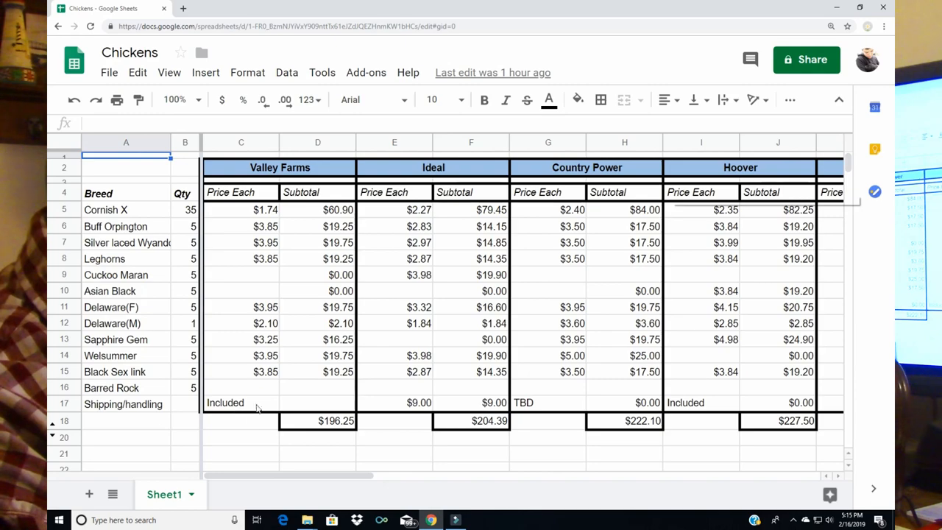